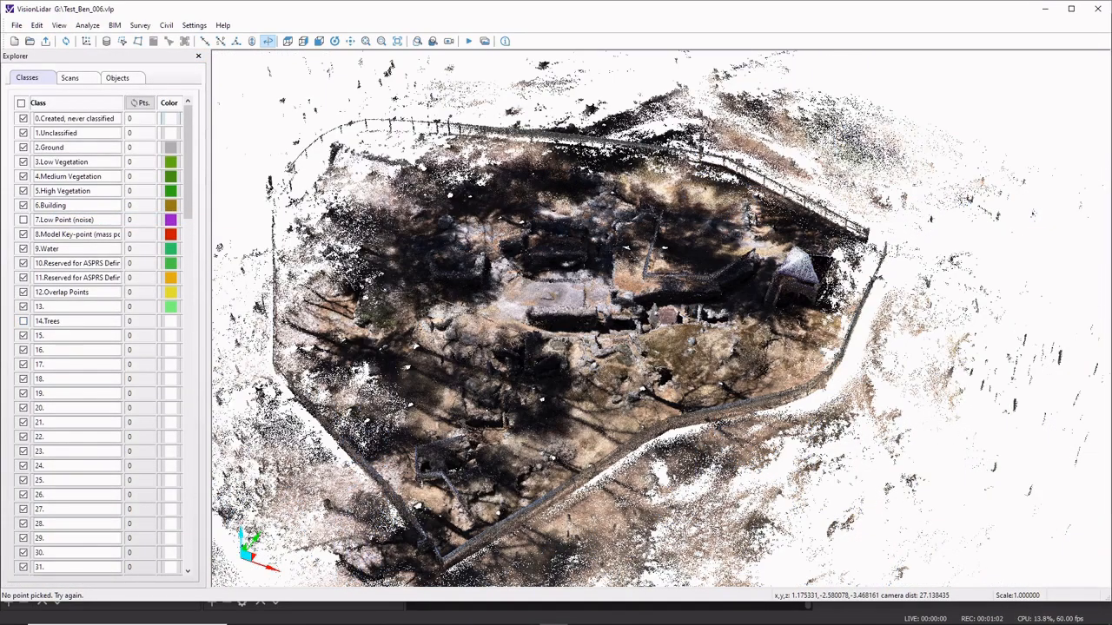
# Step: Close the Explorer classification panel so the Test_Ben_006 point cloud fills the window
pyautogui.click(198, 55)
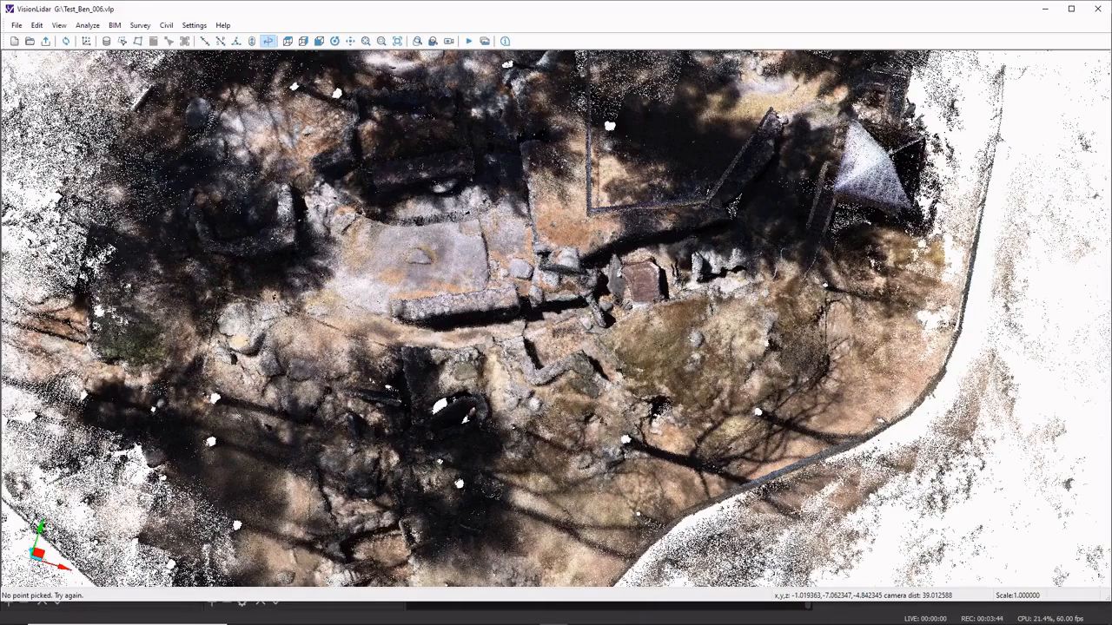
# Step: Launch the Fence segmentation tool from the Edit menu
pyautogui.click(35, 24)
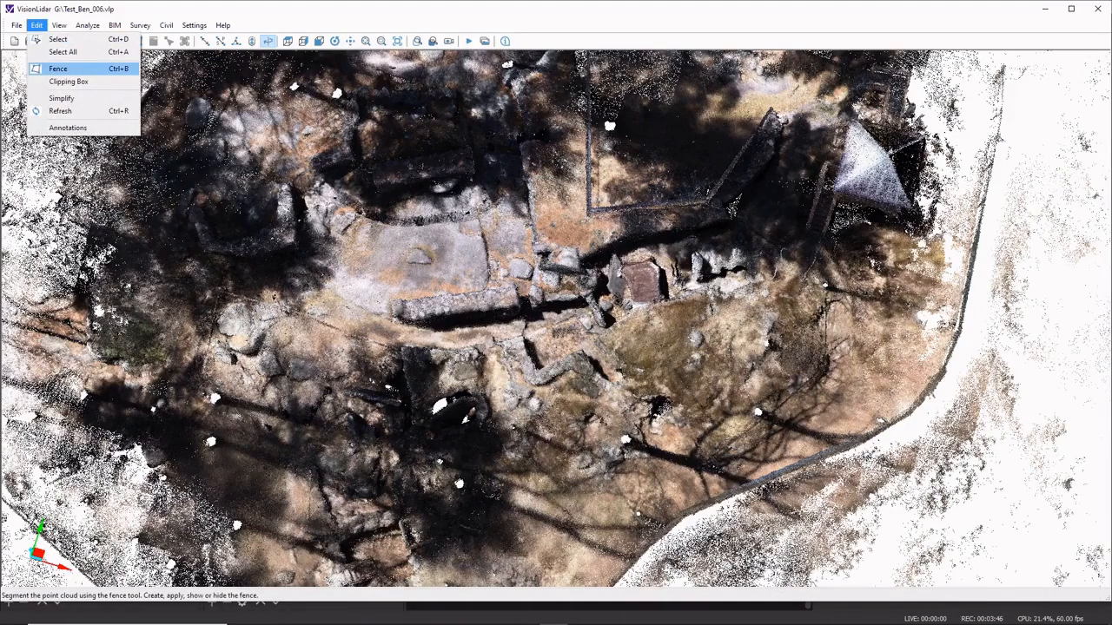
pyautogui.click(54, 63)
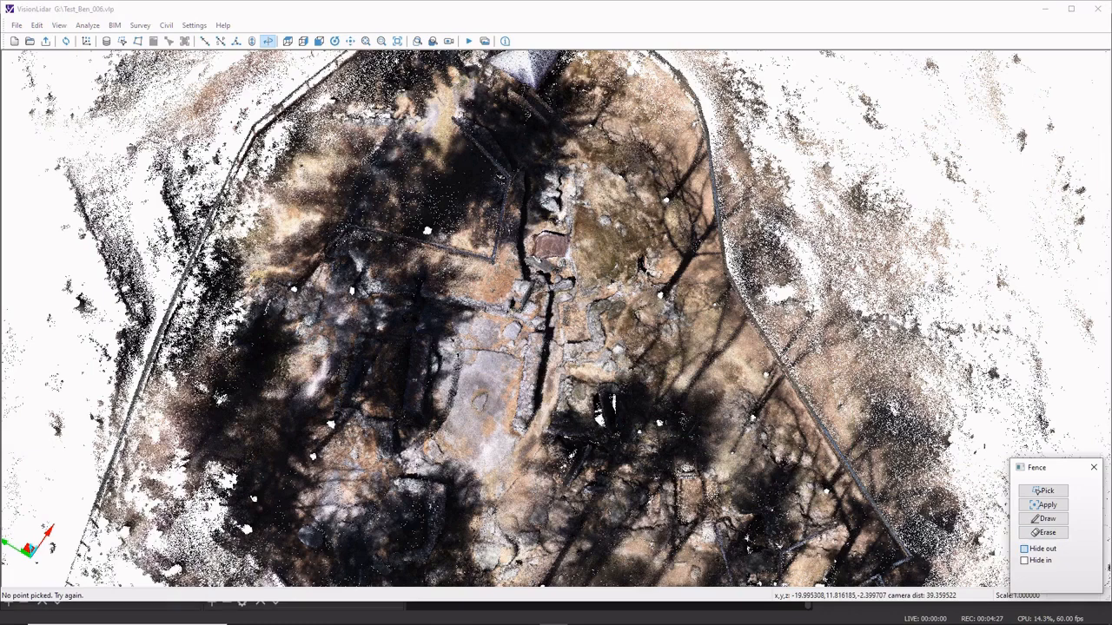
# Step: Start drawing a fence line and mark a point across the central excavated rooms
pyautogui.click(1025, 559)
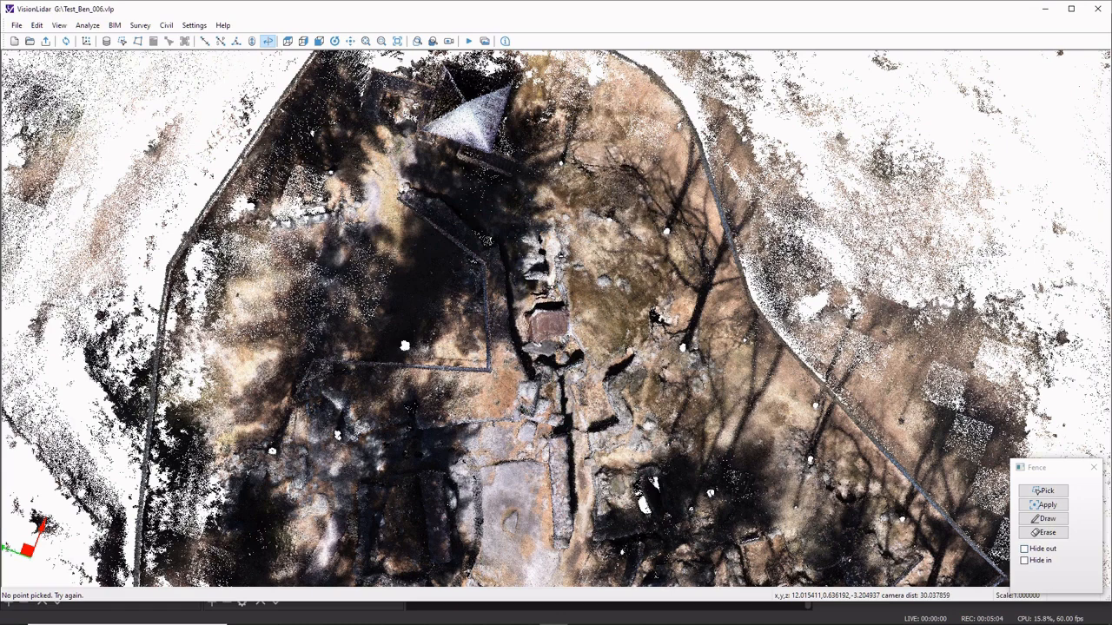
pyautogui.click(1026, 549)
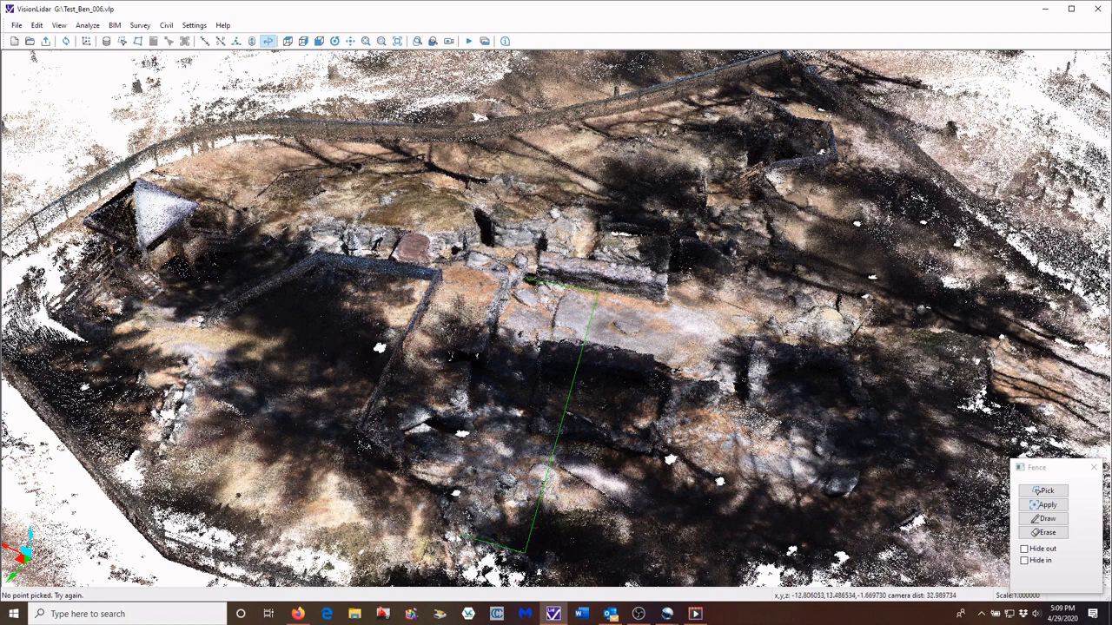
# Step: Finish and apply the fence, hide points outside the slice, and colour it by intensity
pyautogui.click(1047, 543)
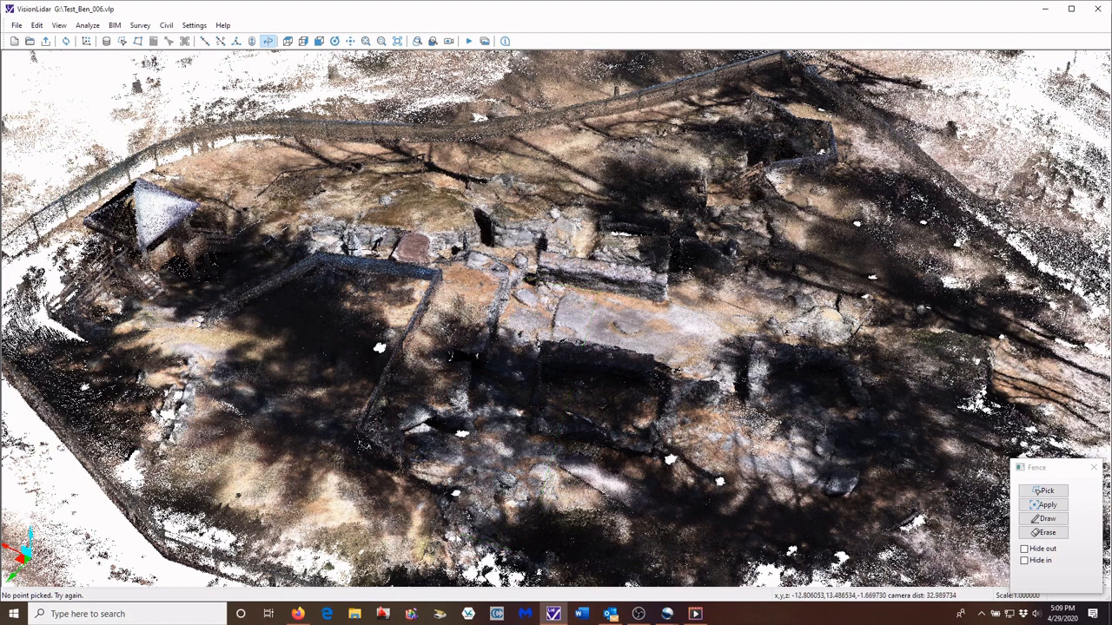
pyautogui.click(1024, 549)
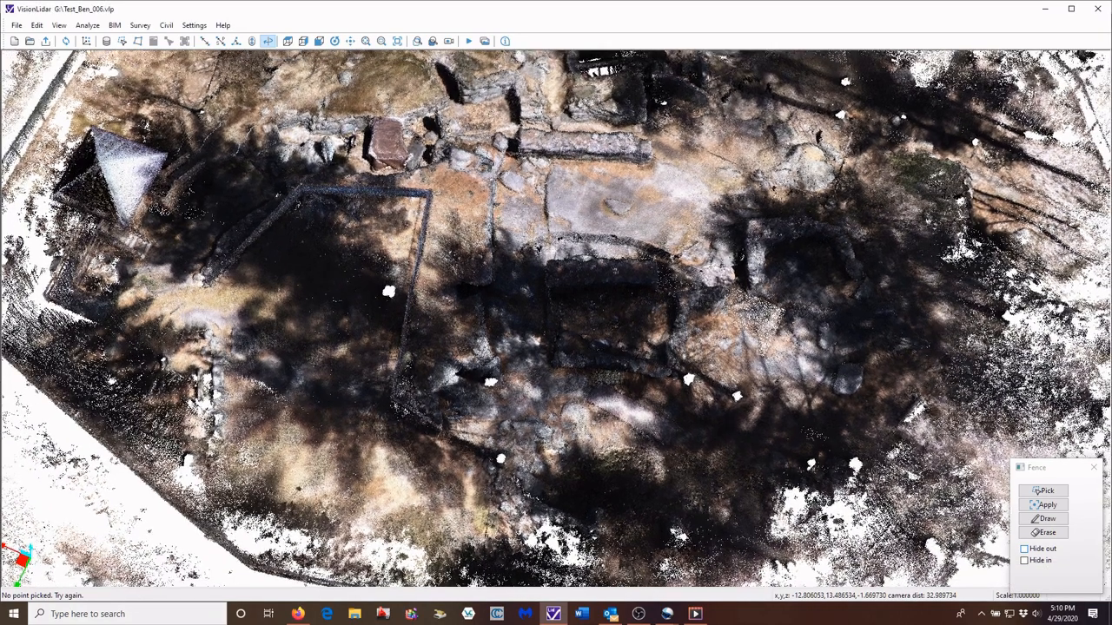
pyautogui.click(1026, 548)
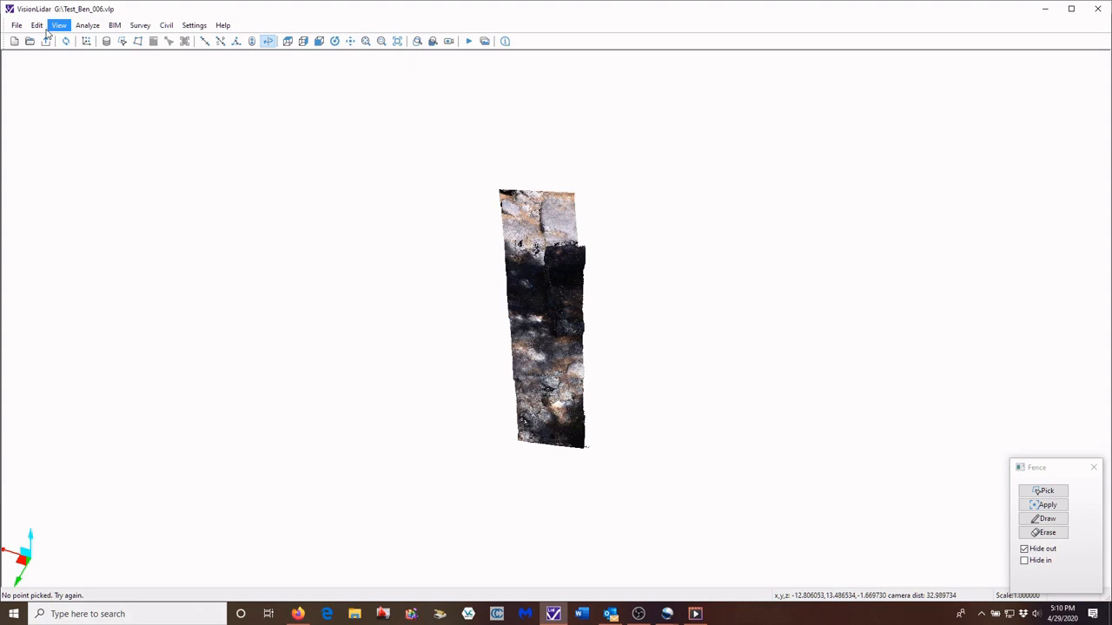
pyautogui.click(57, 26)
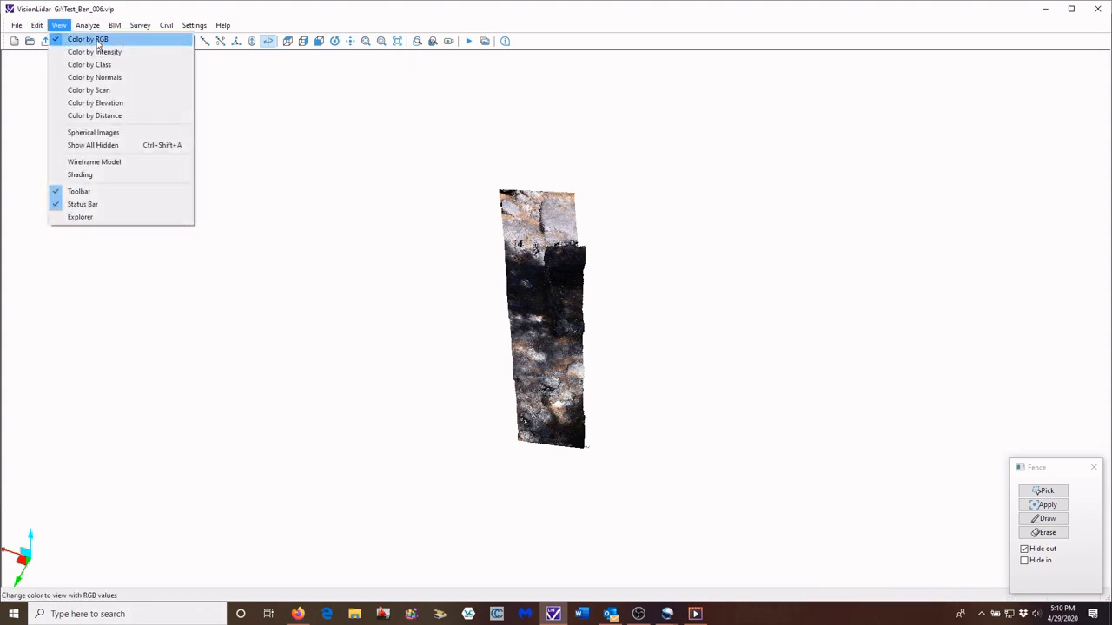
pyautogui.moveTo(91, 53)
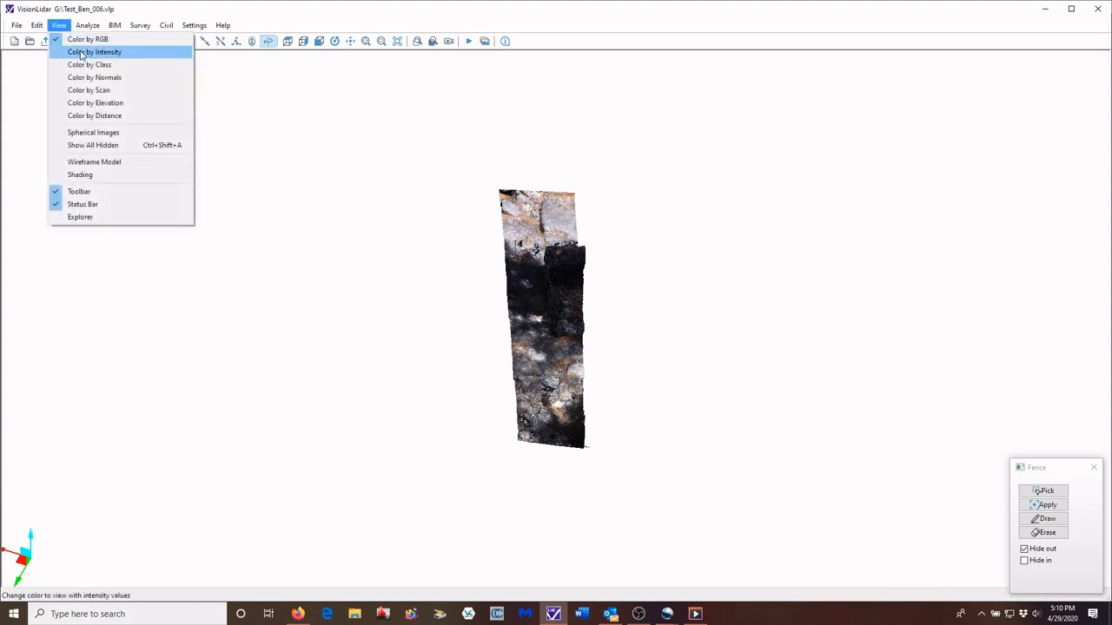
pyautogui.click(93, 52)
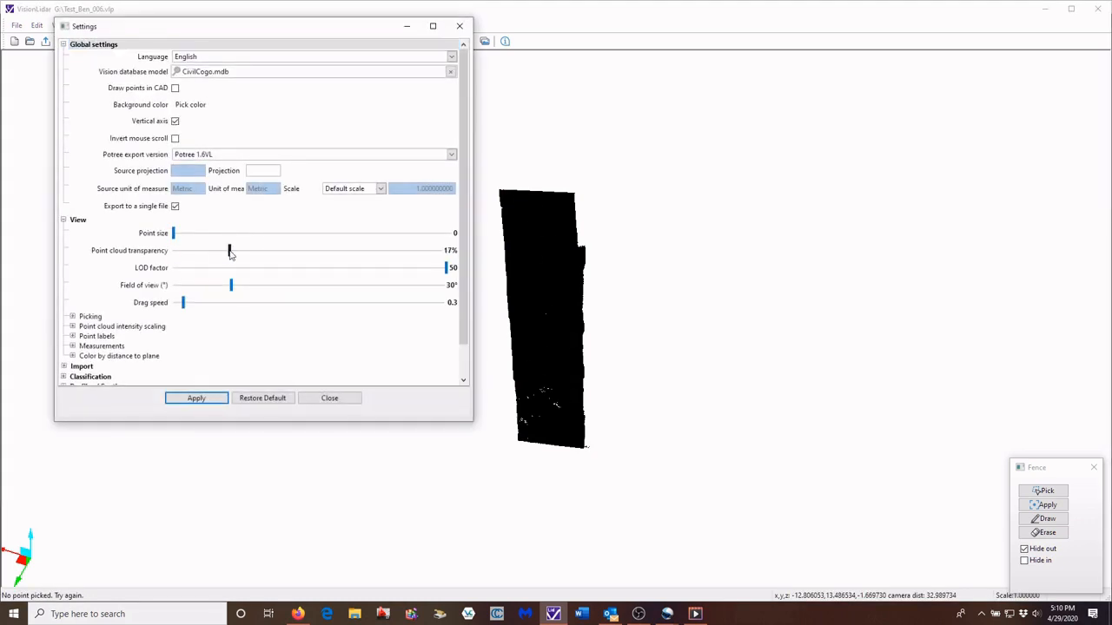
# Step: Raise point cloud transparency to 87% and close the Settings window
pyautogui.moveTo(229, 250); pyautogui.dragTo(401, 250)
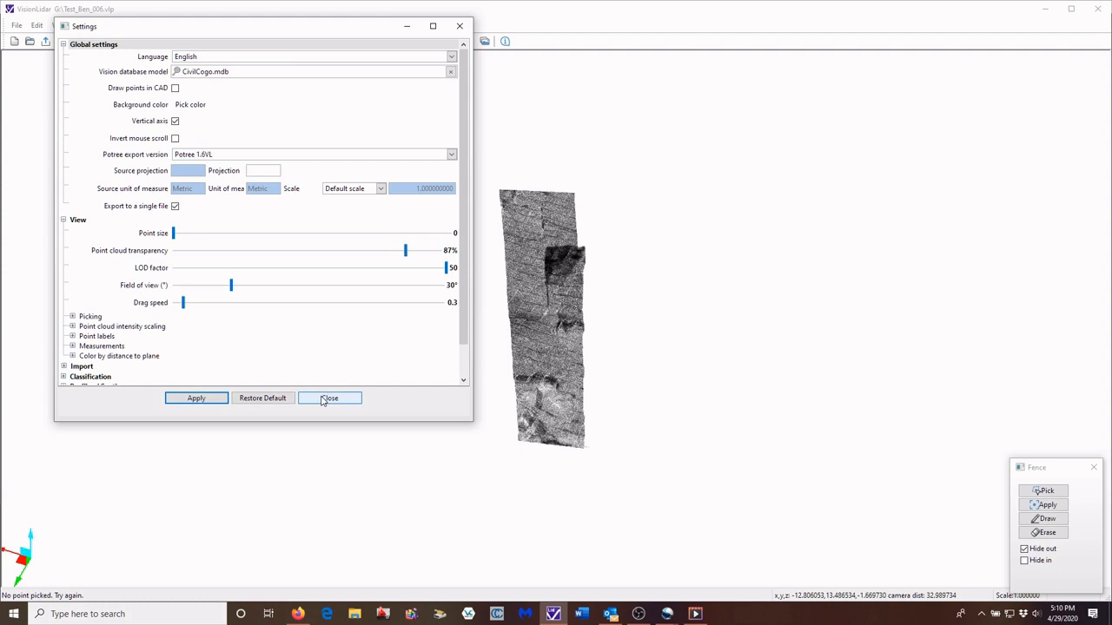
pyautogui.click(329, 398)
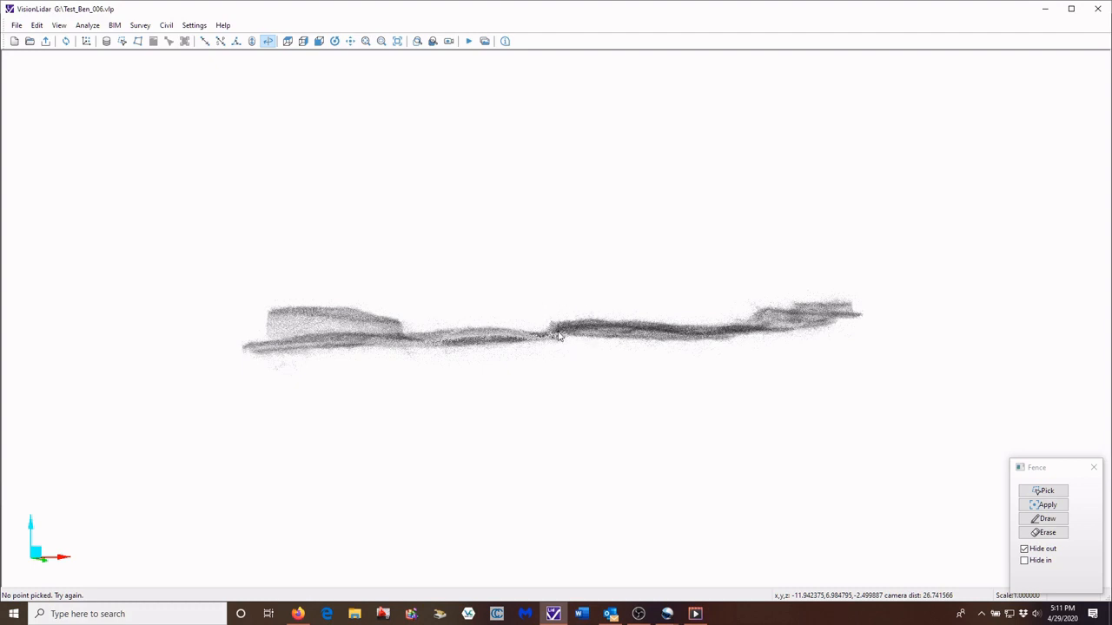
pyautogui.moveTo(578, 350)
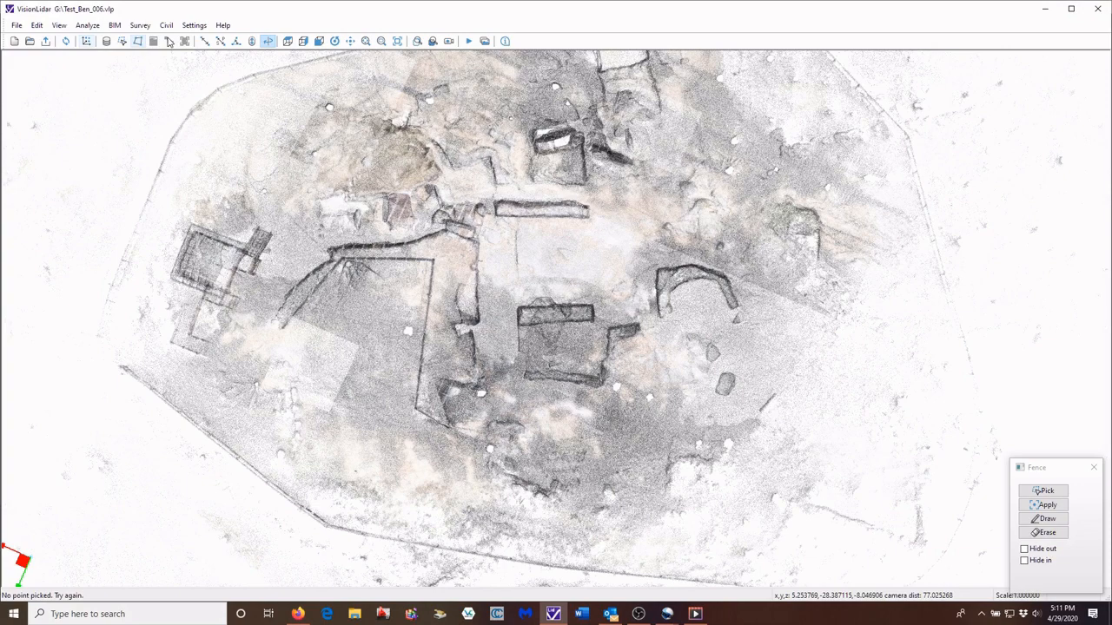
# Step: Set point cloud transparency back to 0% in Settings and apply it
pyautogui.click(185, 24)
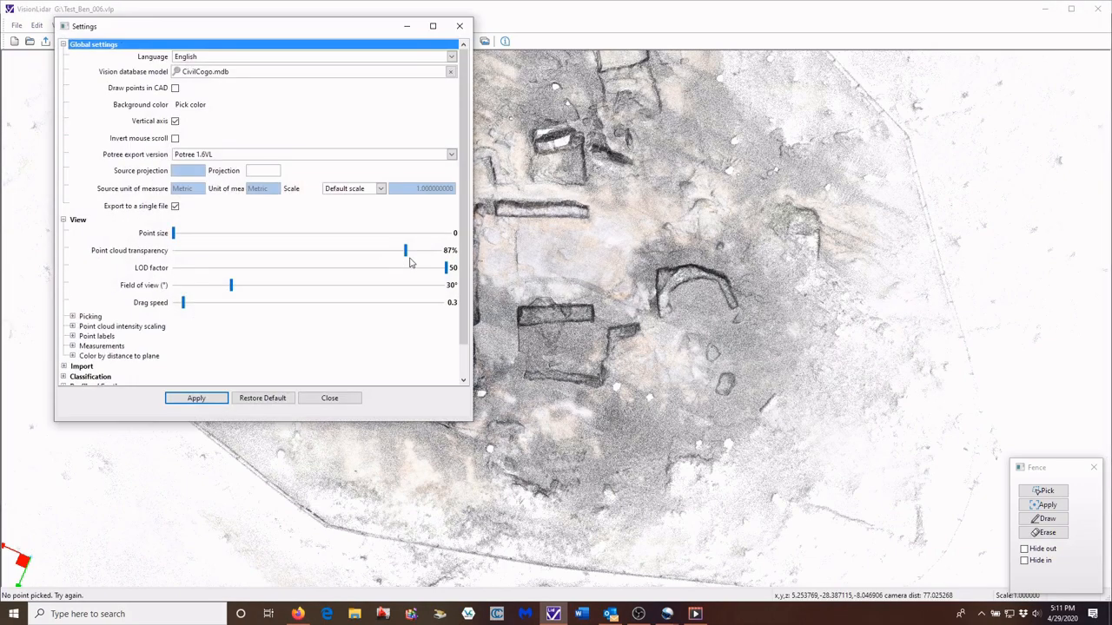
pyautogui.click(195, 397)
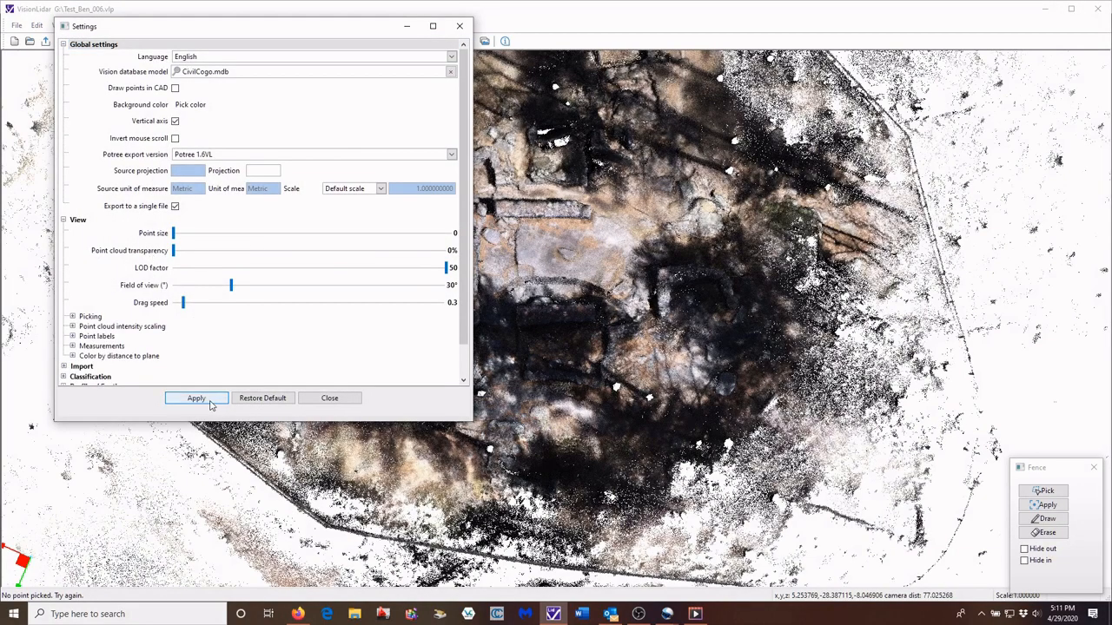